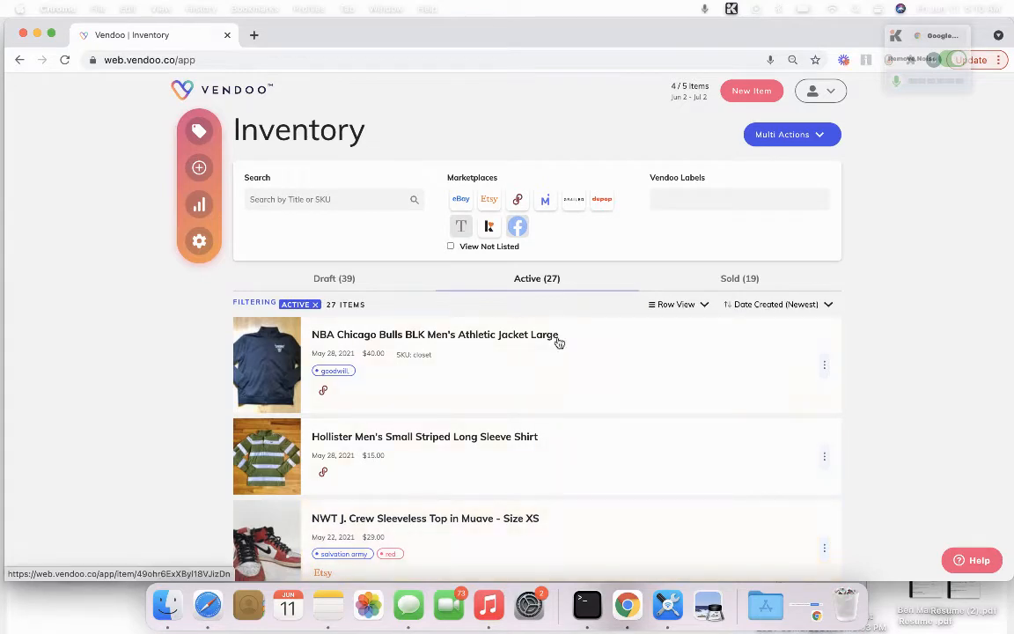
Step: Open the NBA Chicago Bulls jacket's eBay form and scroll to its USPS Priority Mail shipping details
left_click(435, 335)
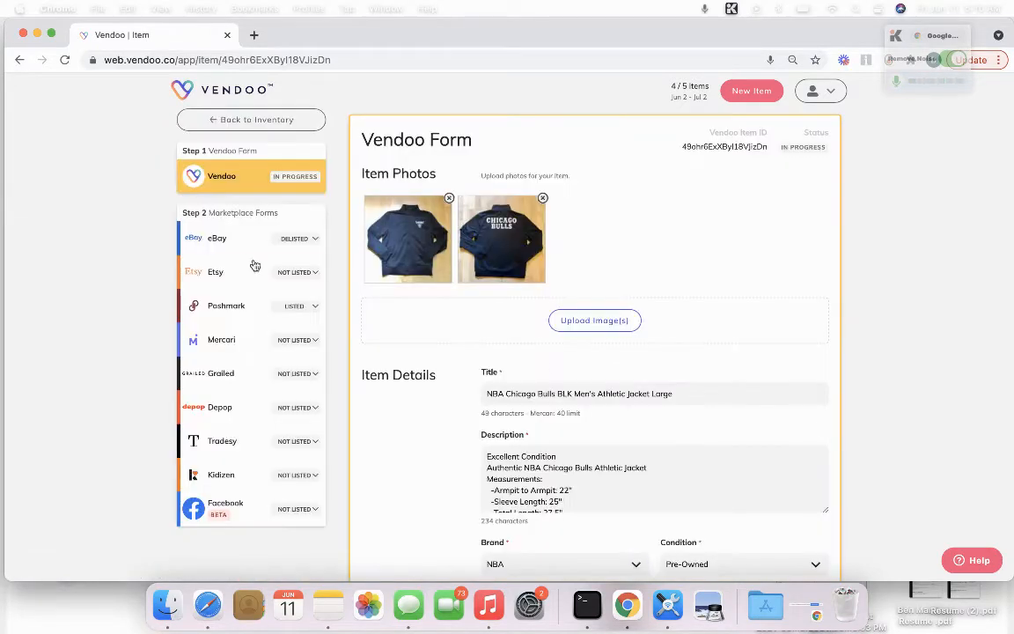
left_click(216, 237)
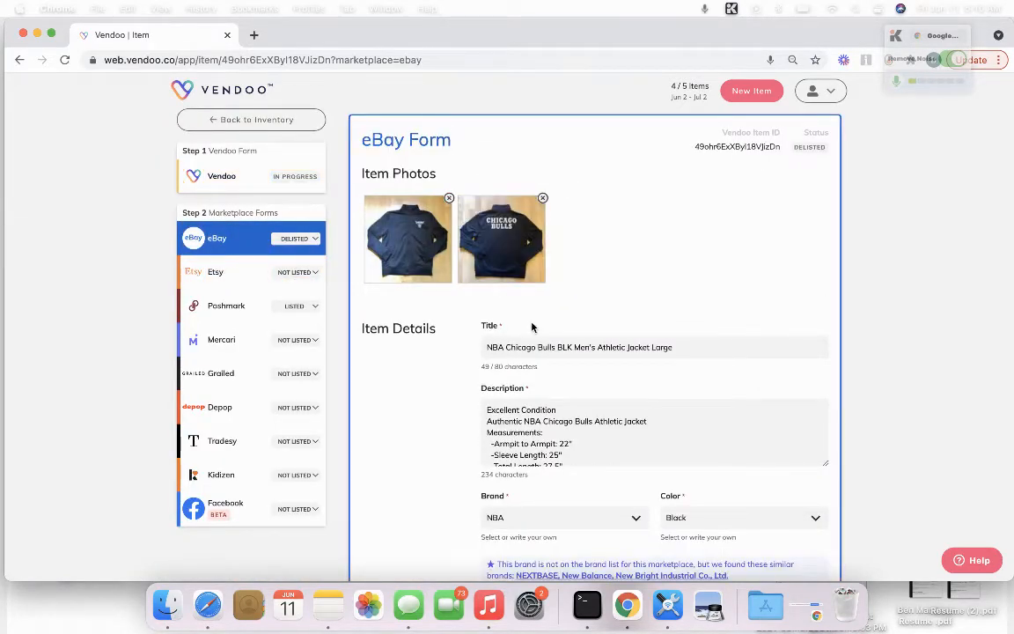
scroll("down", 3)
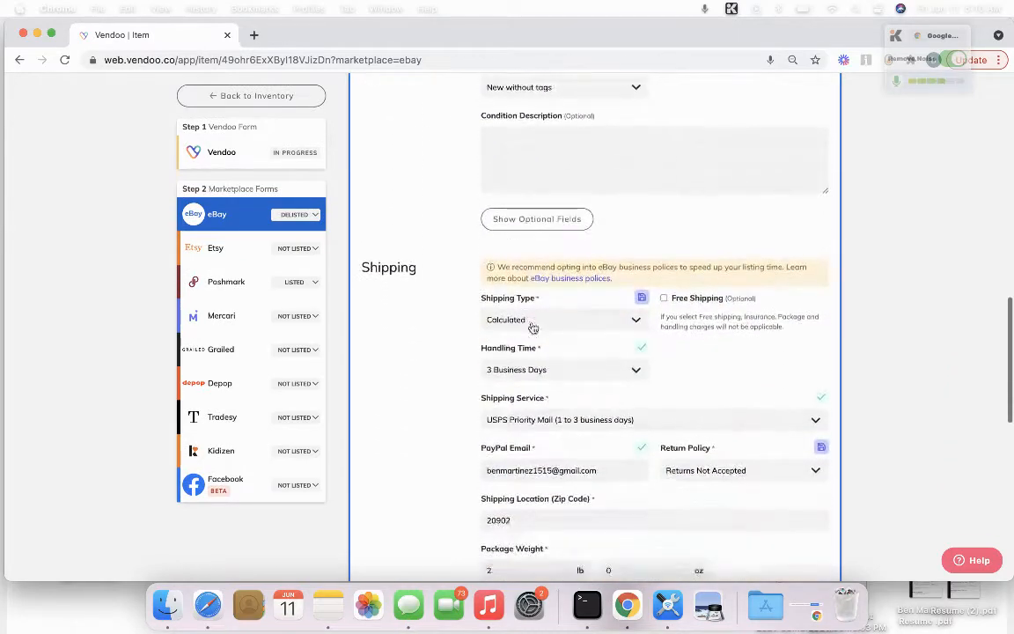
scroll("down", 3)
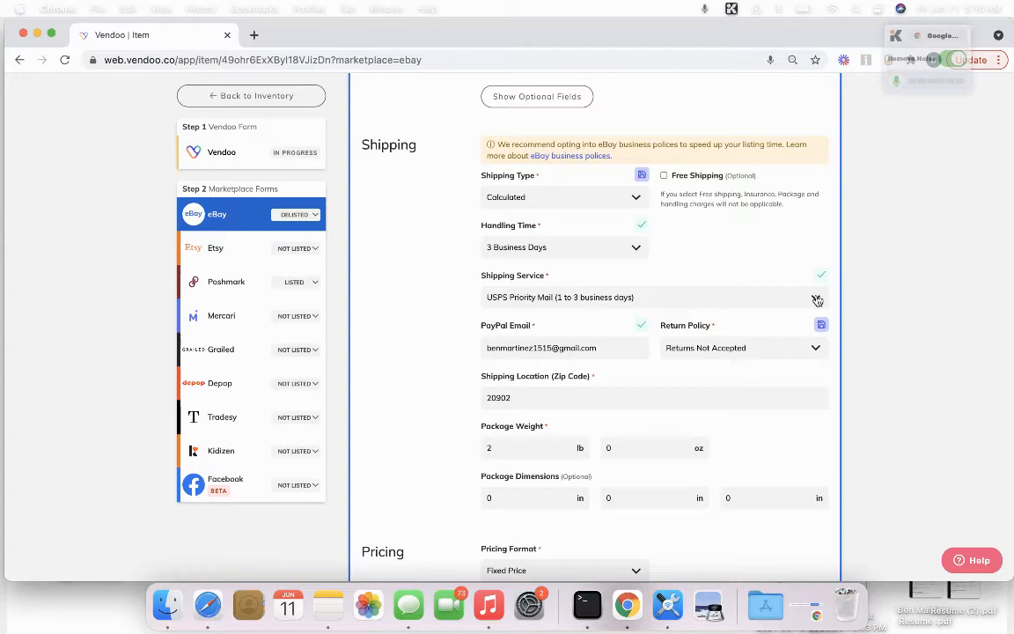
Step: Browse the Shipping Service dropdown's carrier options, leaving USPS Priority Mail selected
left_click(814, 296)
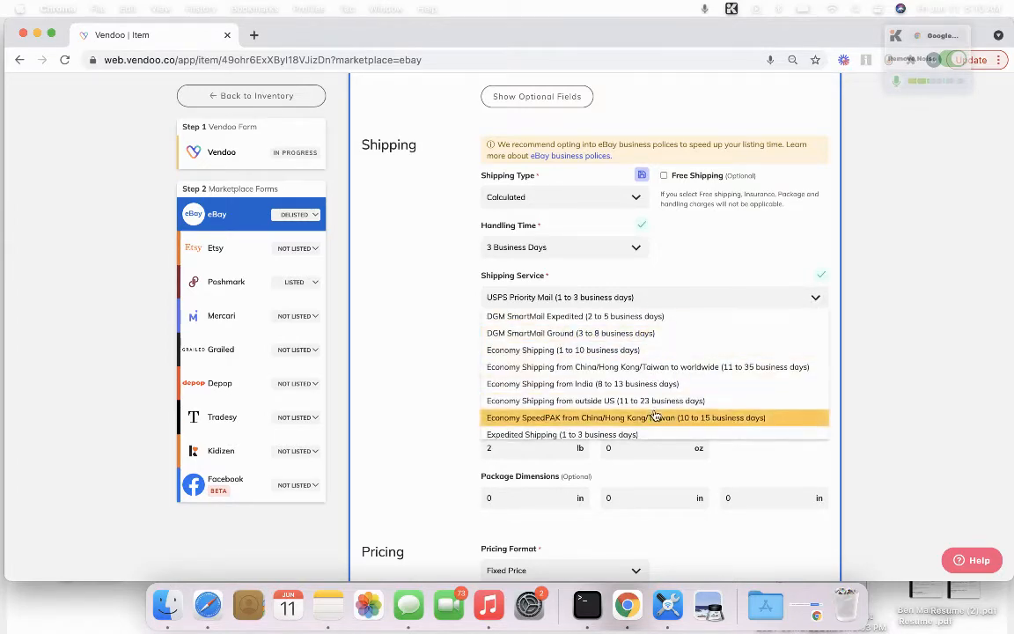
scroll("down", 3)
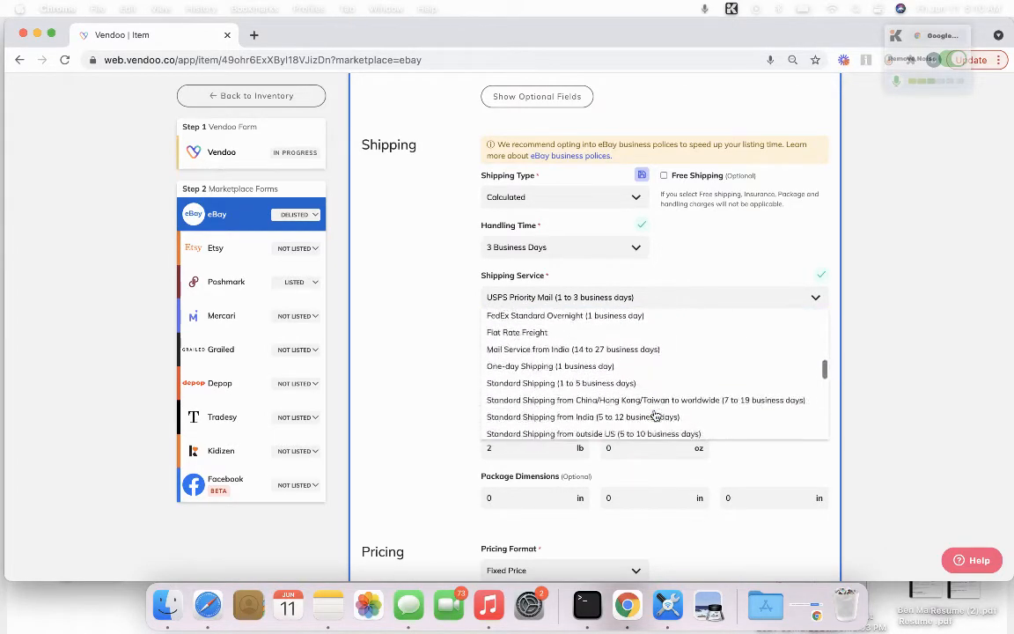
scroll("up", 3)
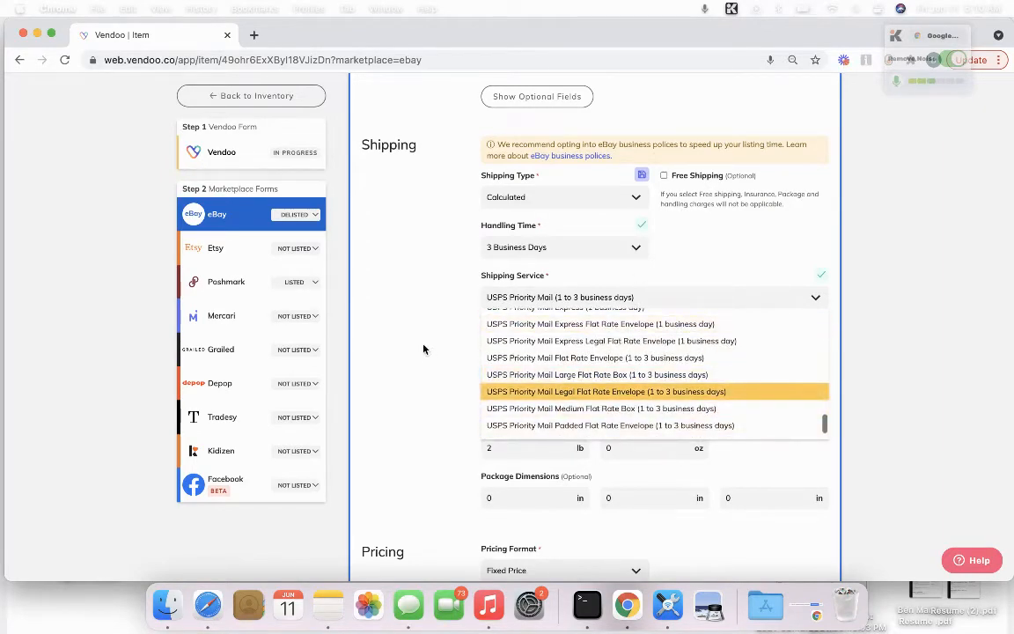
scroll("up", 3)
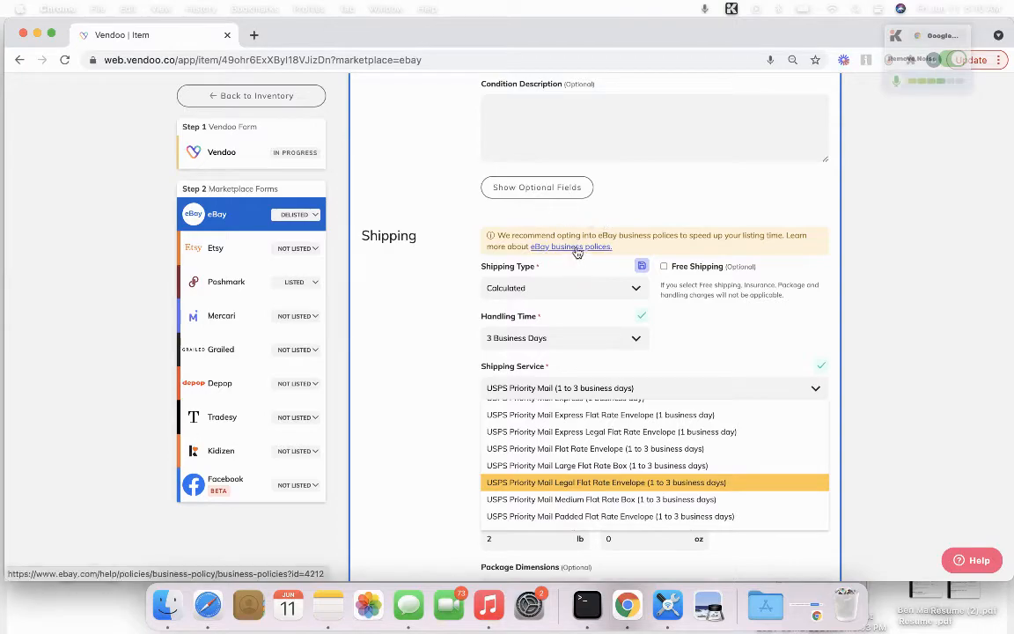
Step: Follow the eBay business policies help article to the opt-in page and start opting in
left_click(570, 247)
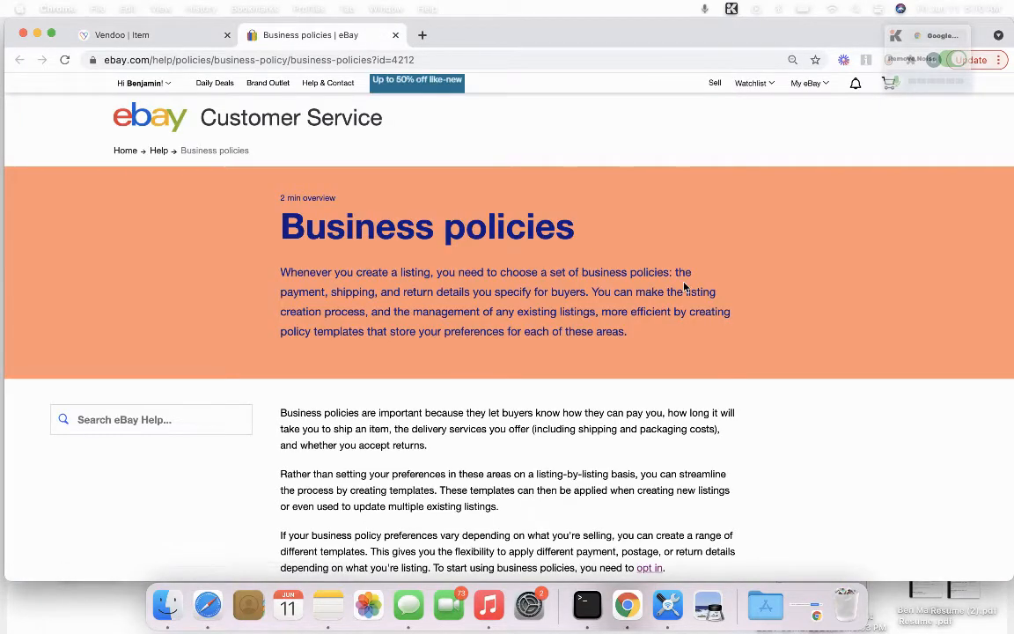
scroll("down", 3)
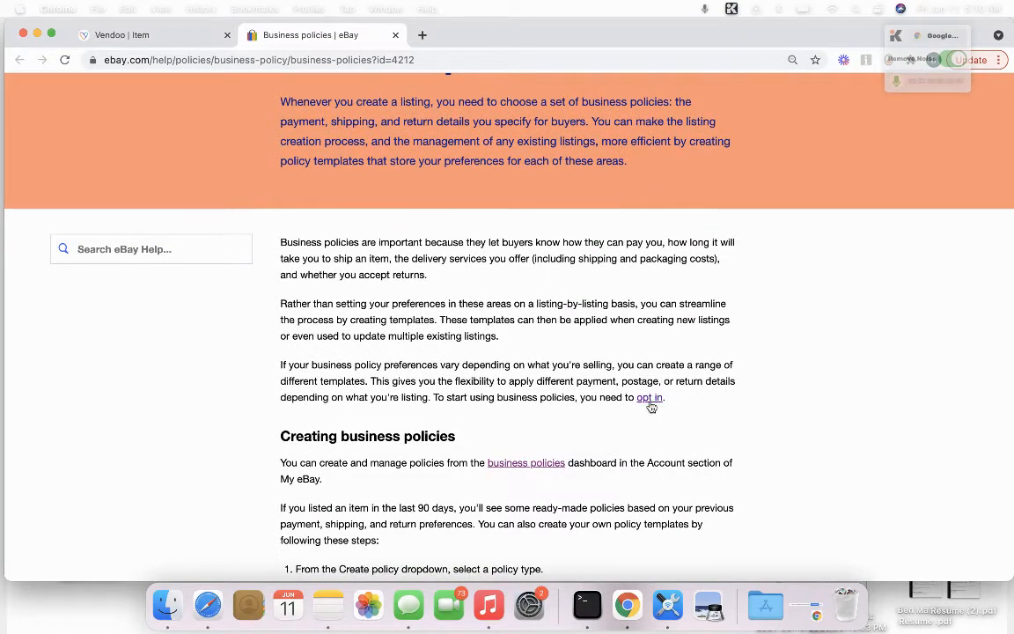
left_click(648, 397)
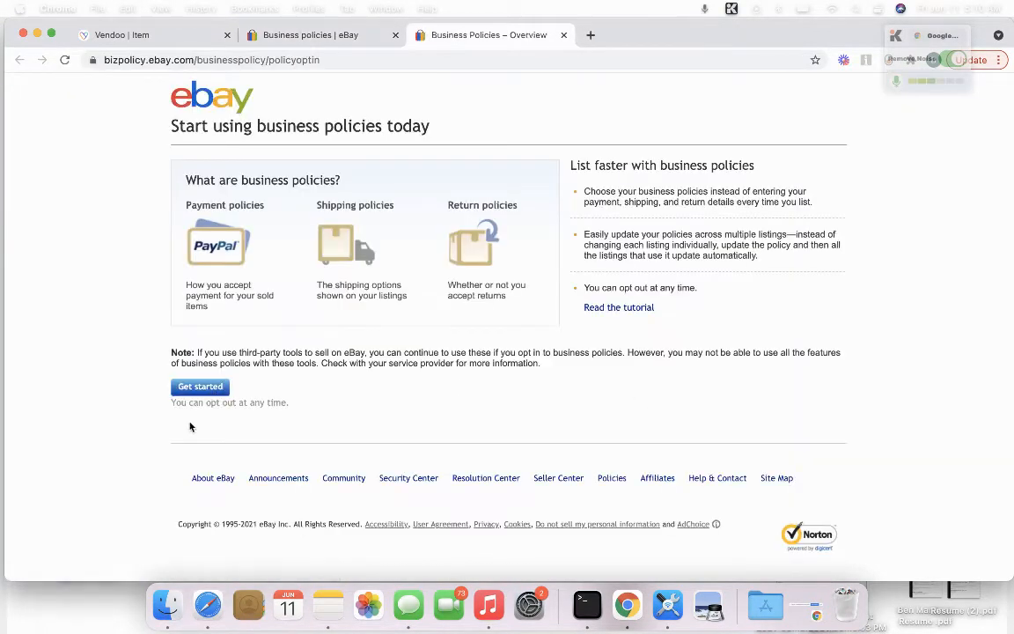
mouse_move(213, 431)
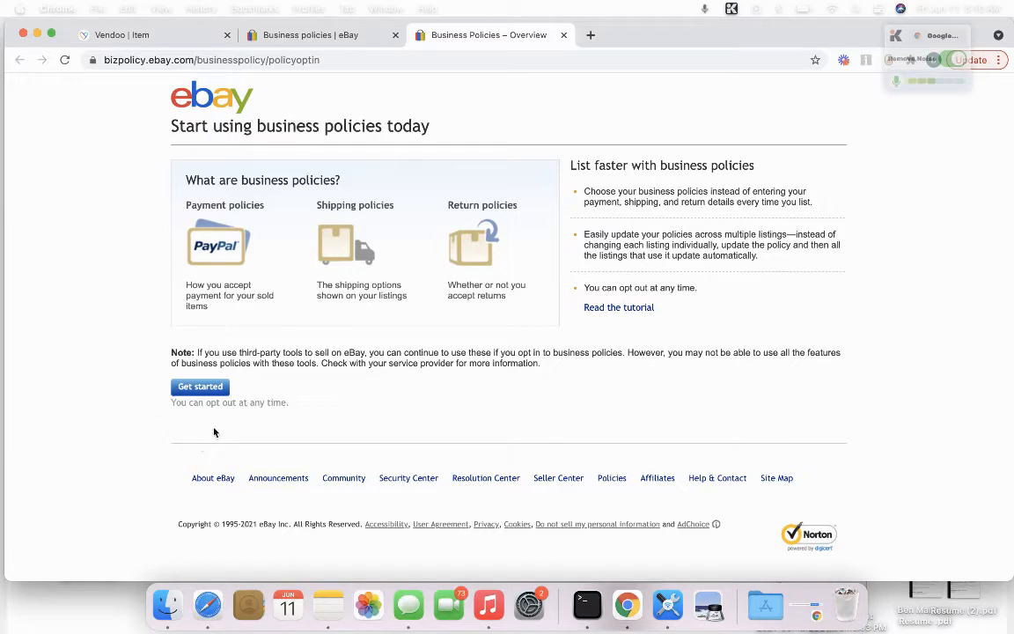
left_click(199, 386)
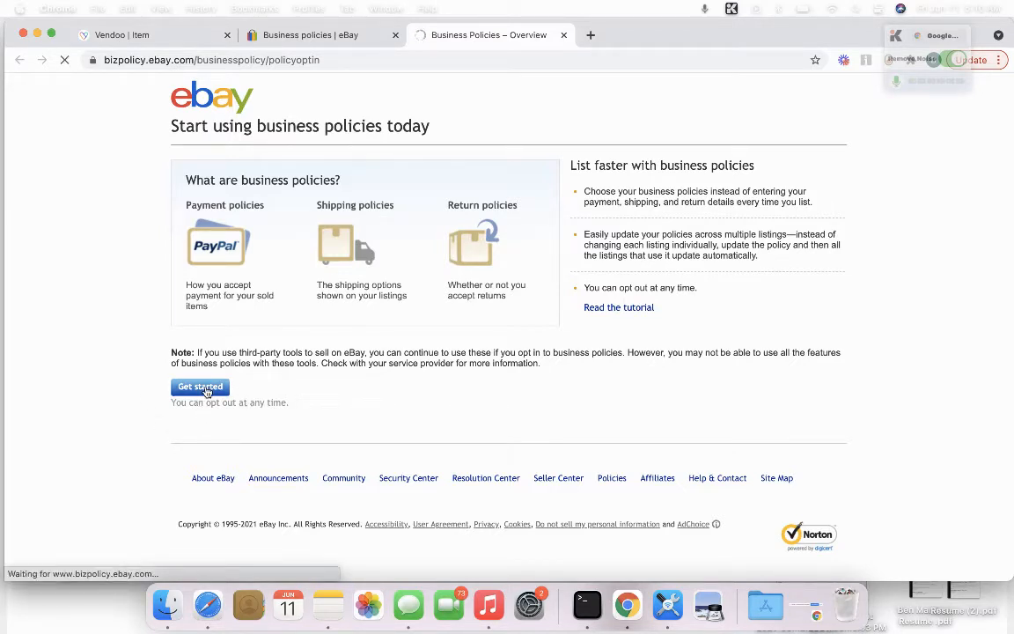
Step: Review the existing shipping, payment and return policies like Go-To Return Policy, then return to Vendoo
left_click(199, 387)
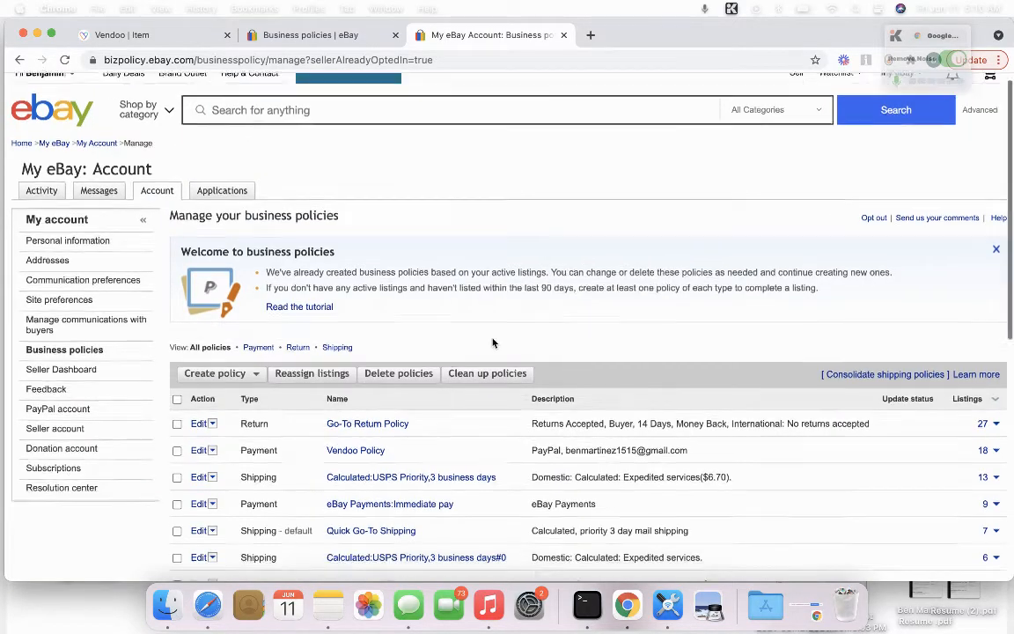
scroll("down", 3)
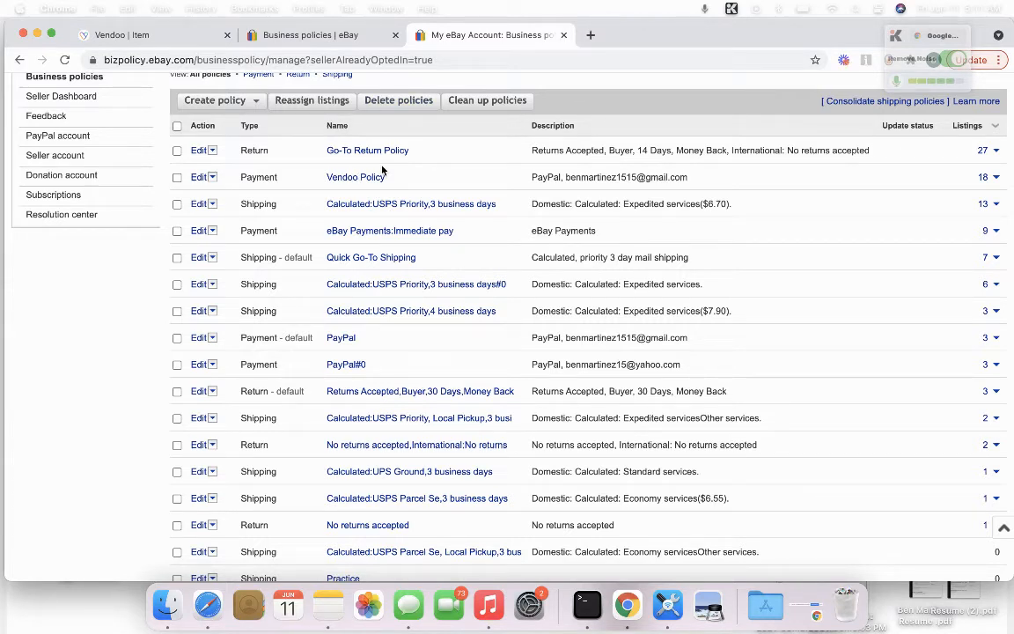
mouse_move(402, 143)
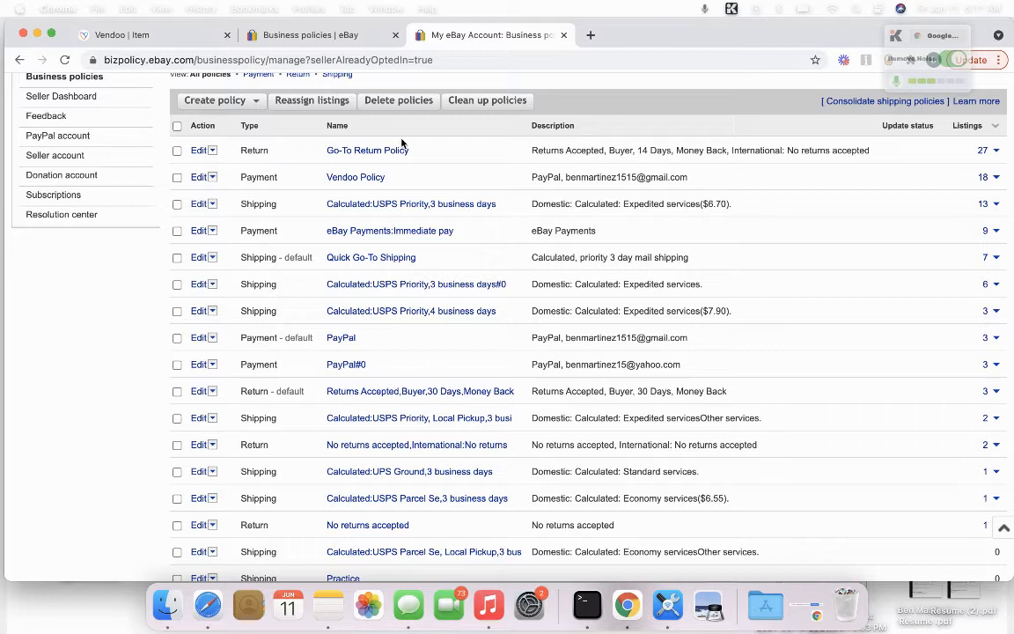
mouse_move(315, 175)
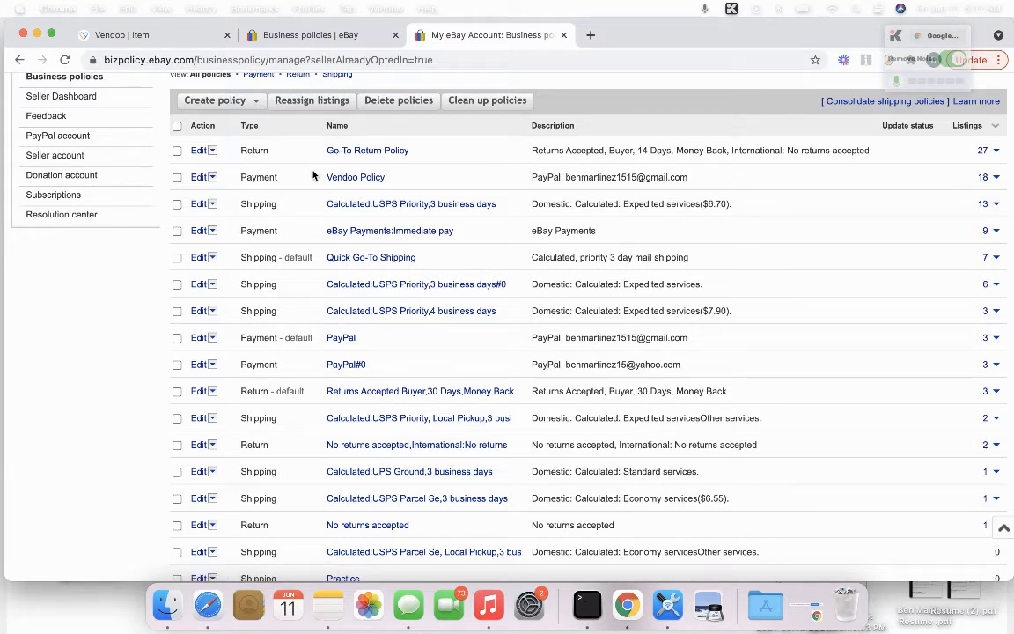
mouse_move(236, 254)
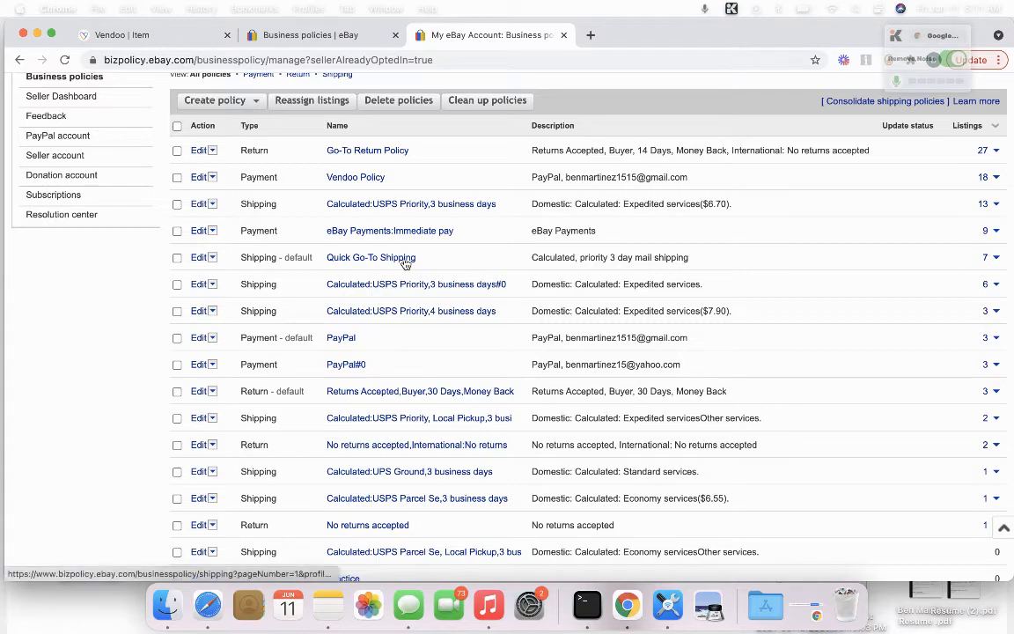
scroll("down", 3)
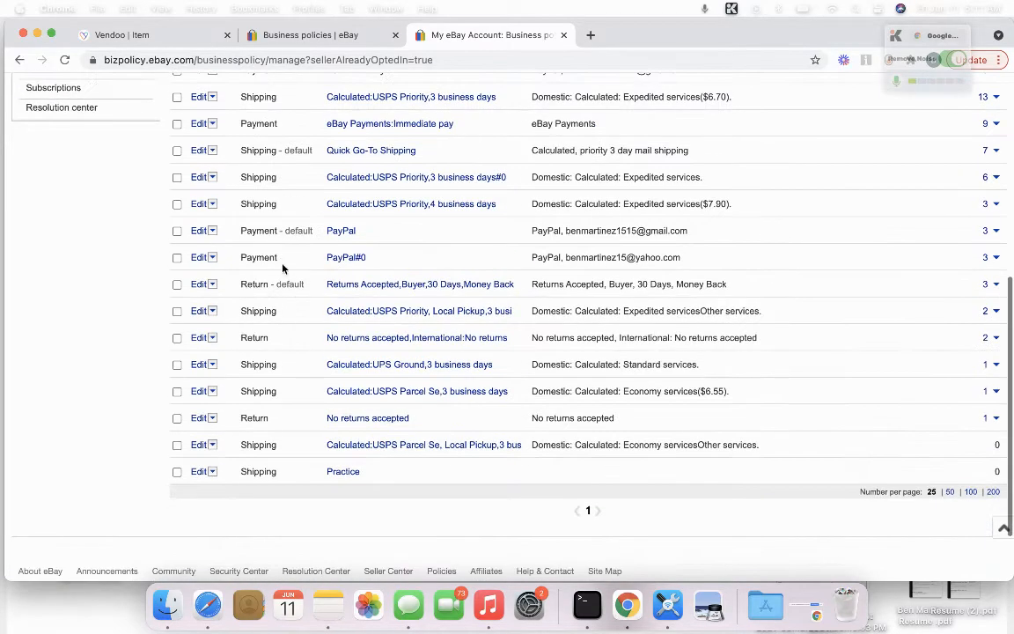
scroll("up", 3)
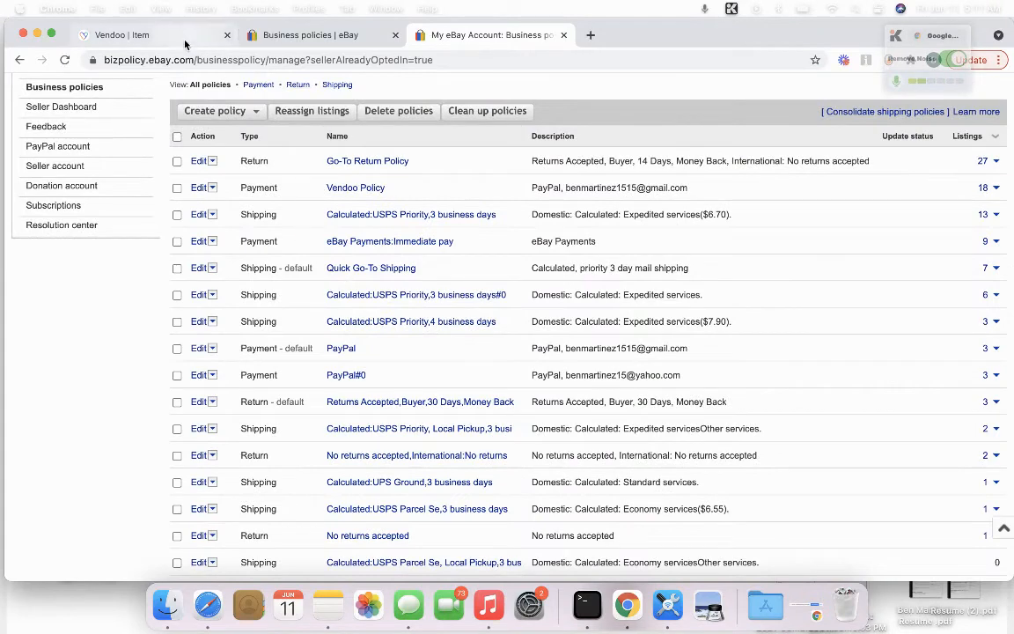
left_click(140, 35)
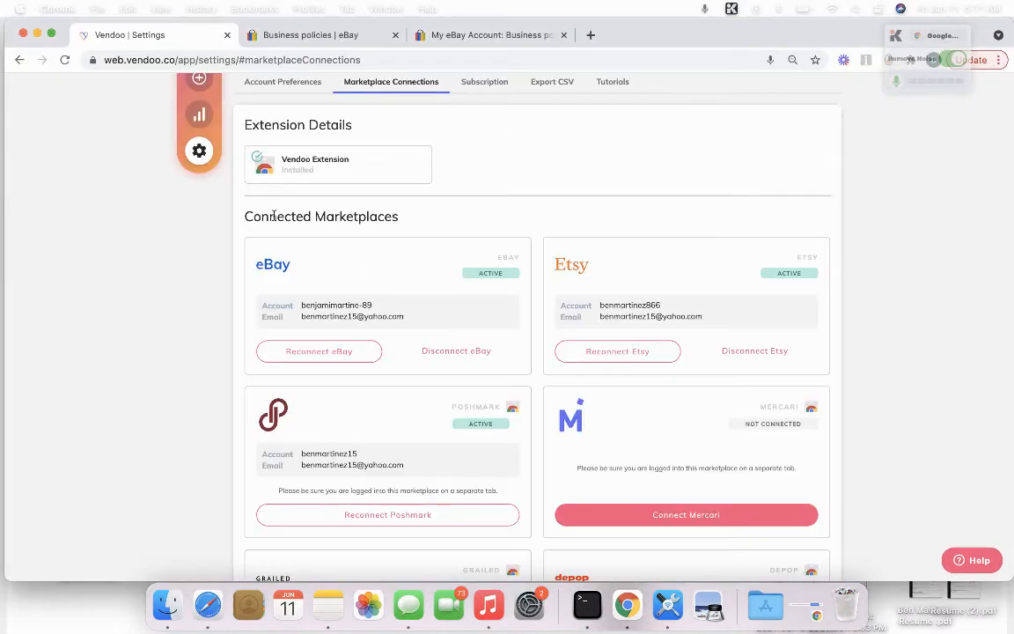
Step: Go back to the Vendoo inventory list showing 27 active items
left_click(198, 131)
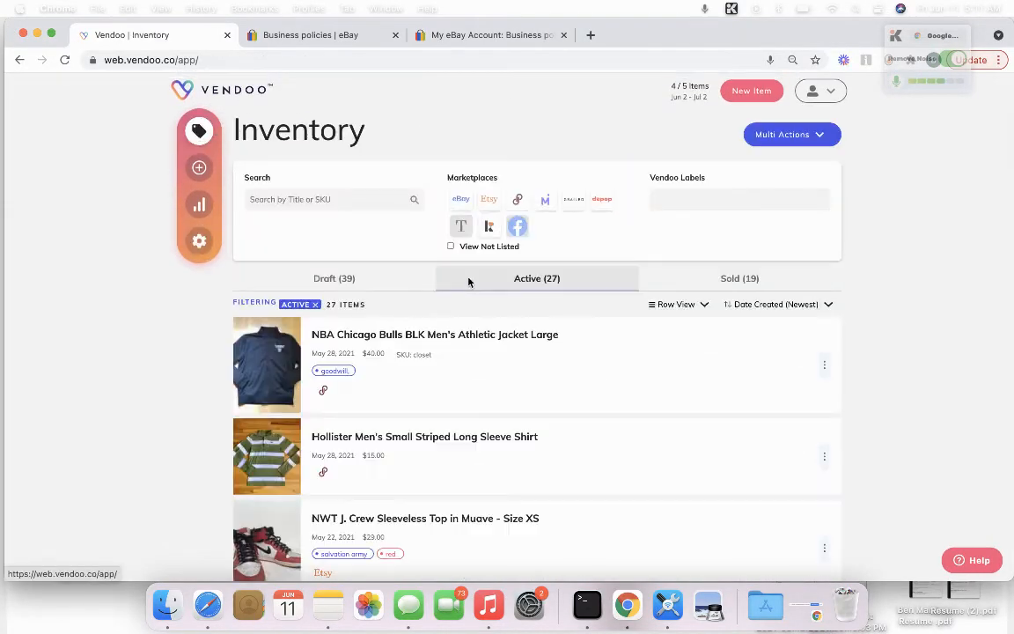
Step: Reopen the Bulls jacket's eBay form and view the available shipping policies
left_click(434, 334)
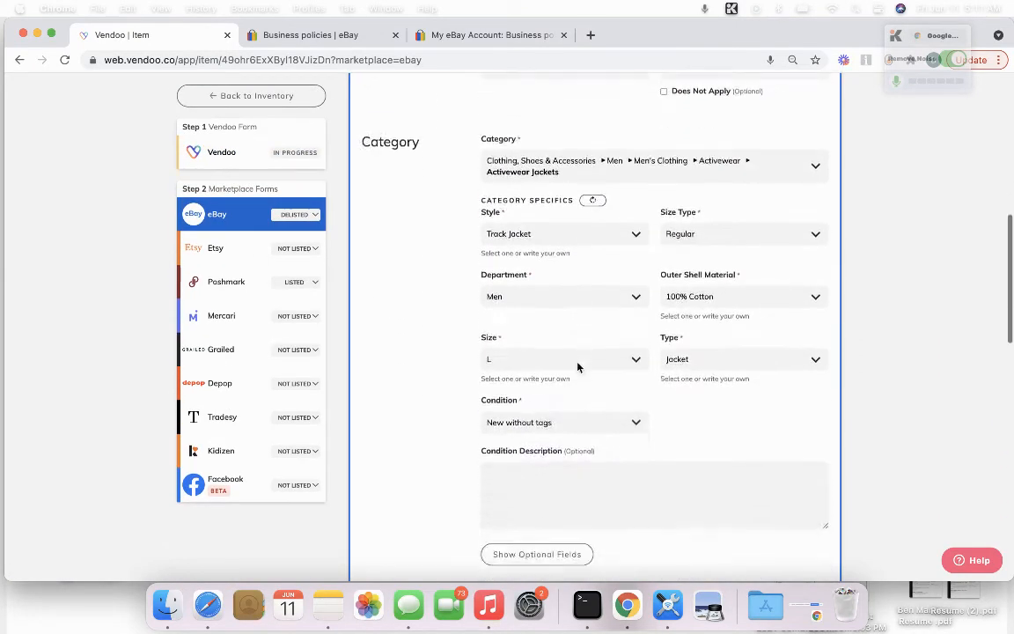
scroll("down", 3)
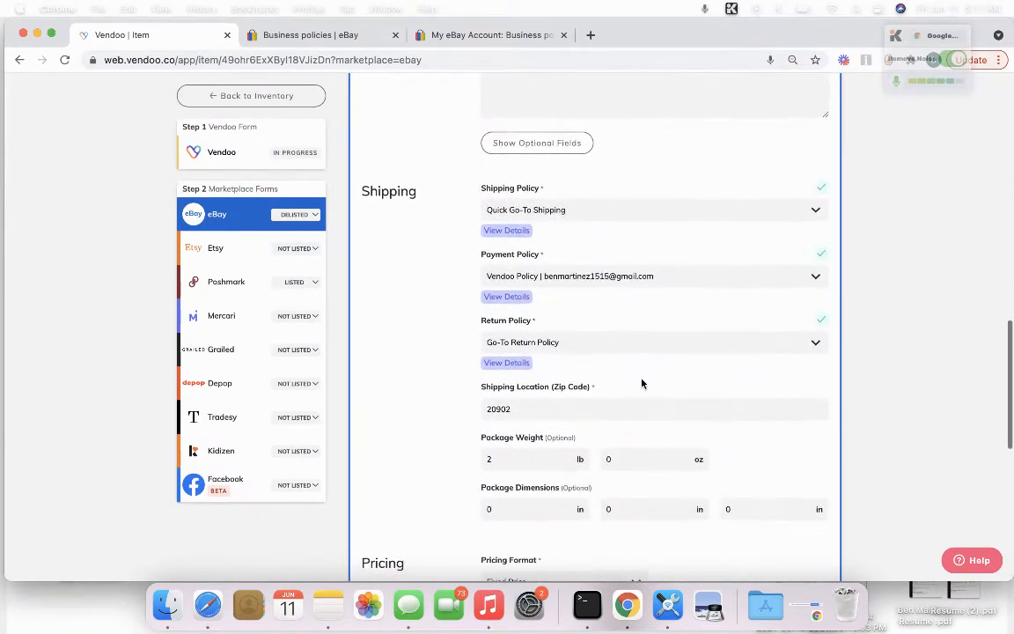
mouse_move(560, 272)
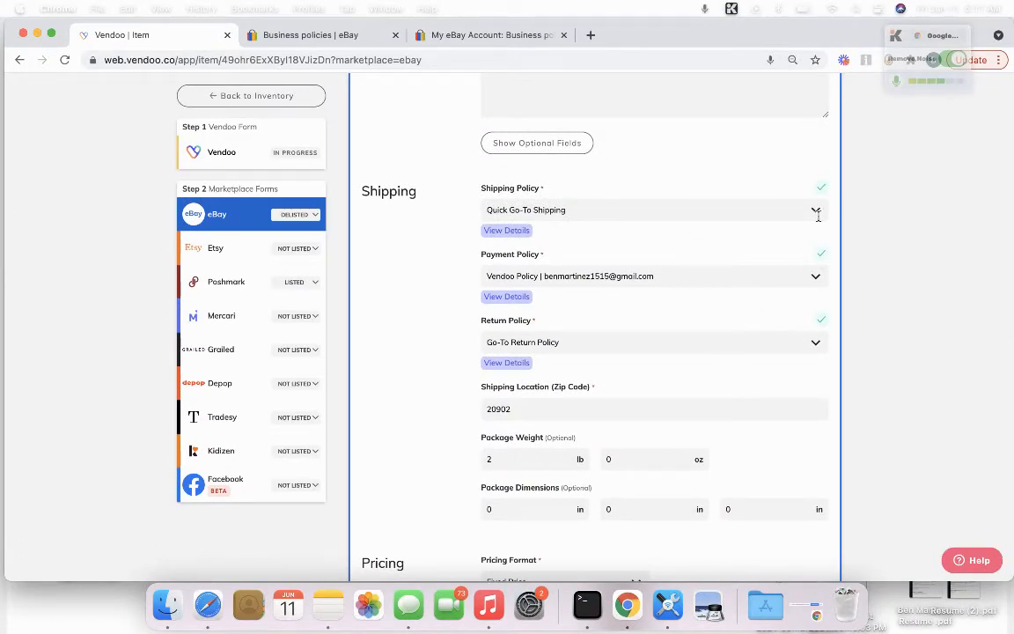
left_click(654, 209)
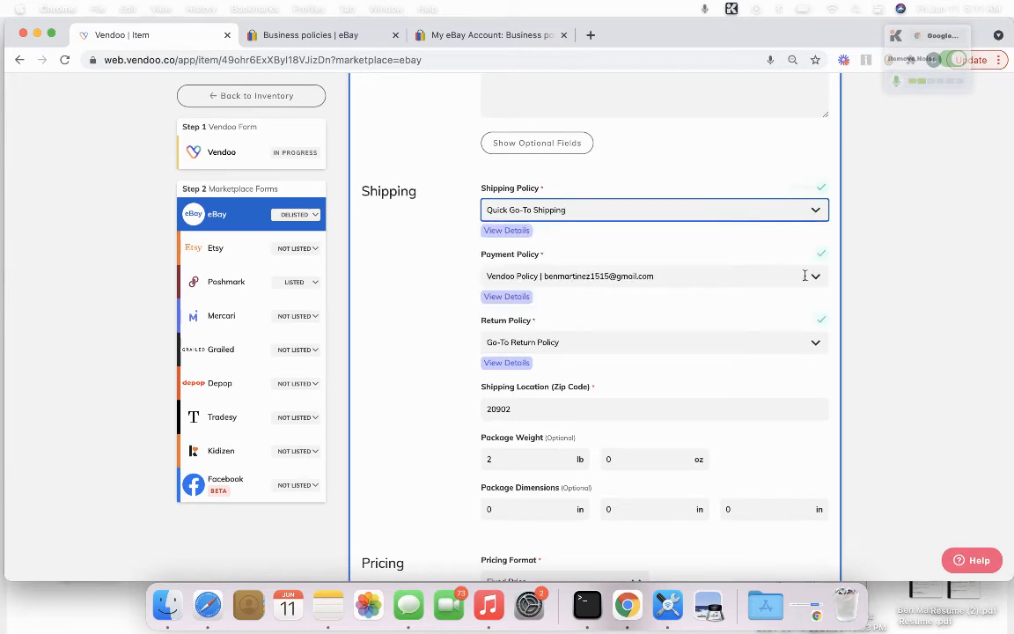
left_click(814, 275)
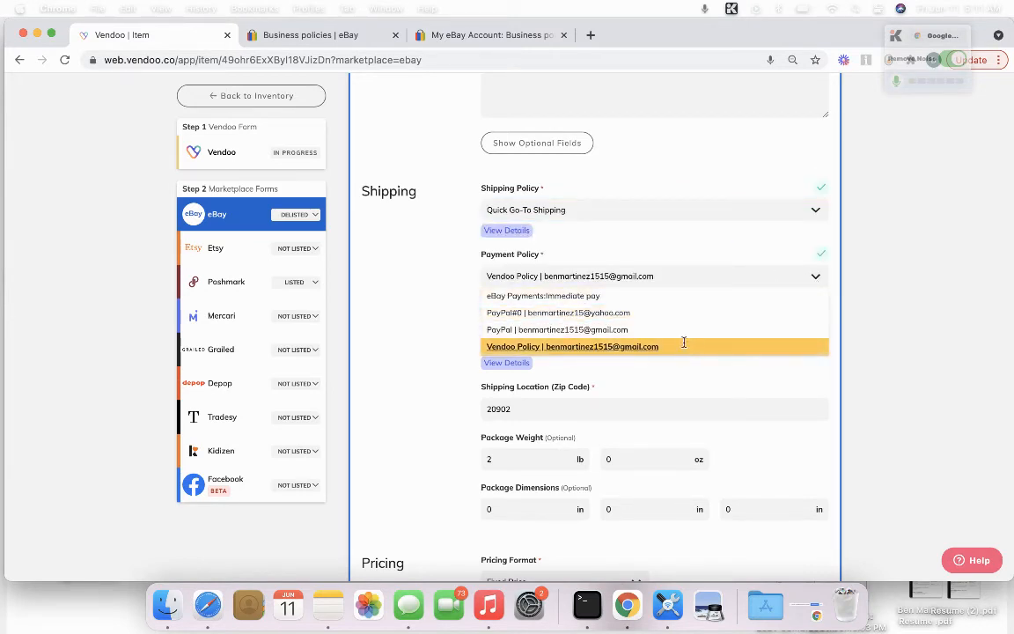
left_click(571, 345)
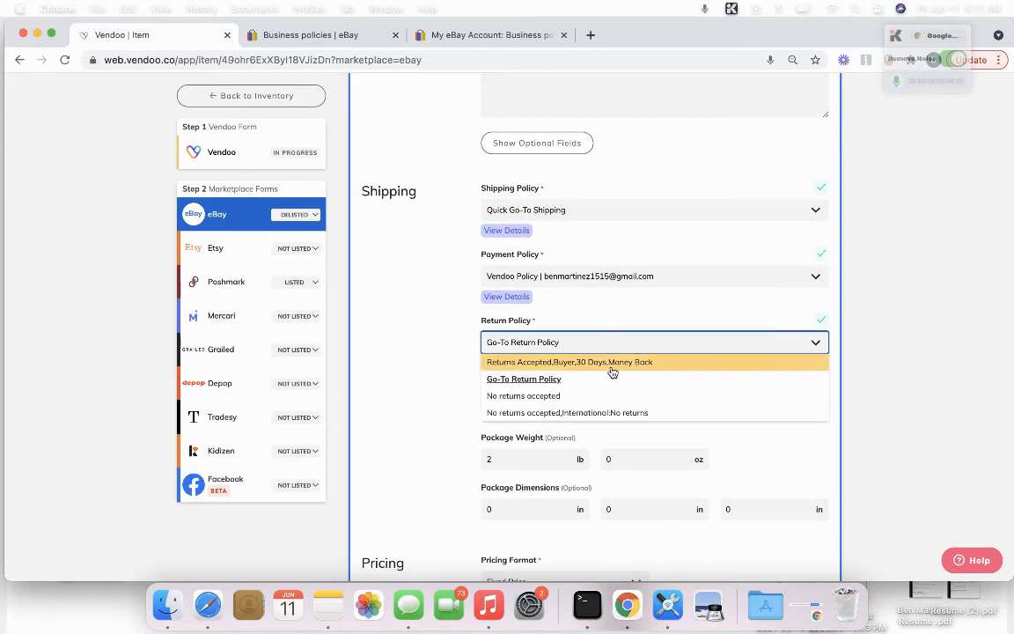
left_click(523, 379)
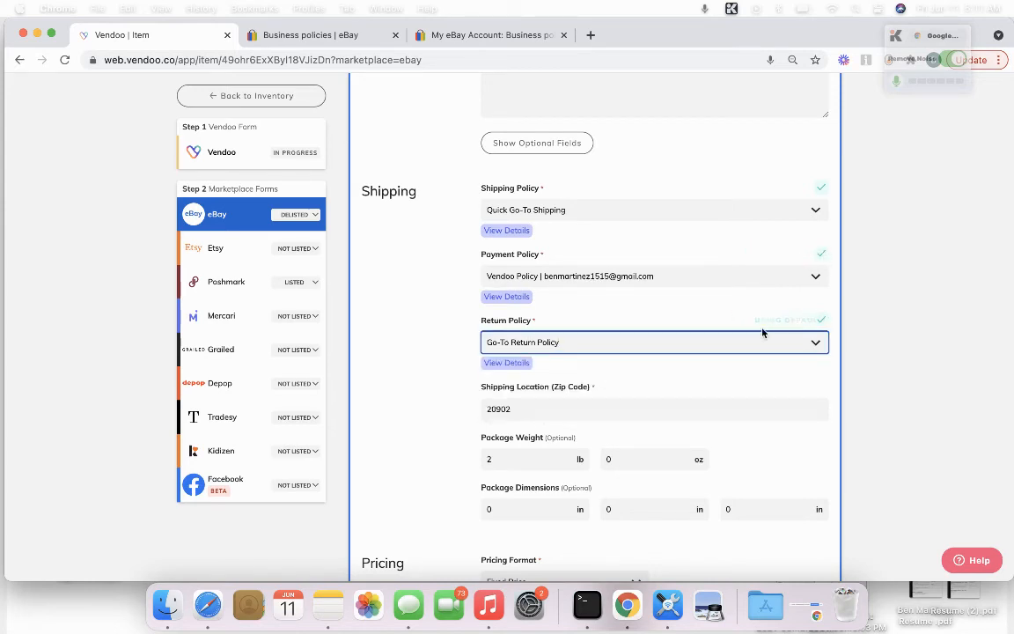